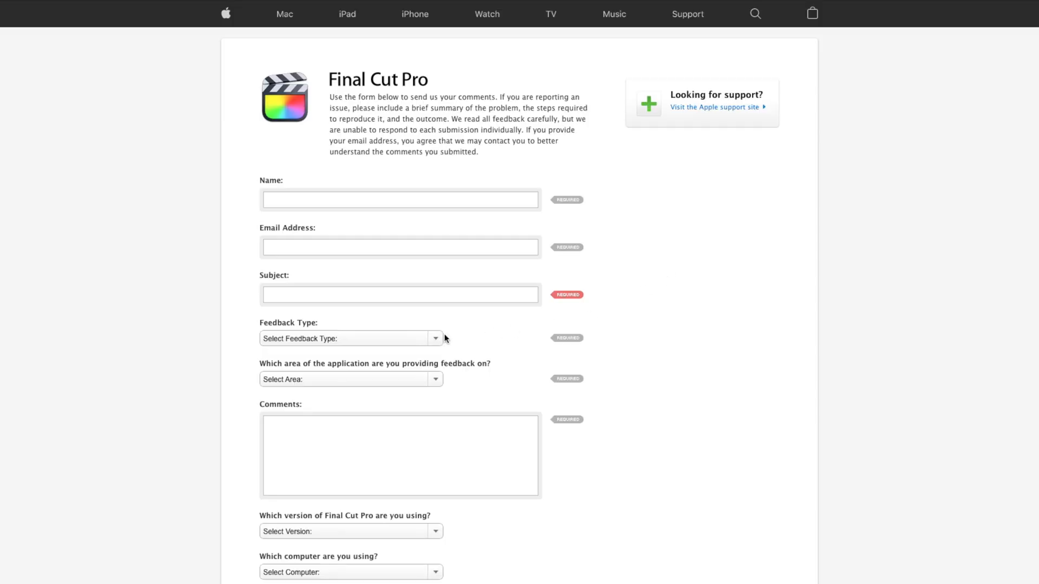
# Choose Enhancement Request as the feedback type and open the application area dropdown.
pyautogui.click(350, 338)
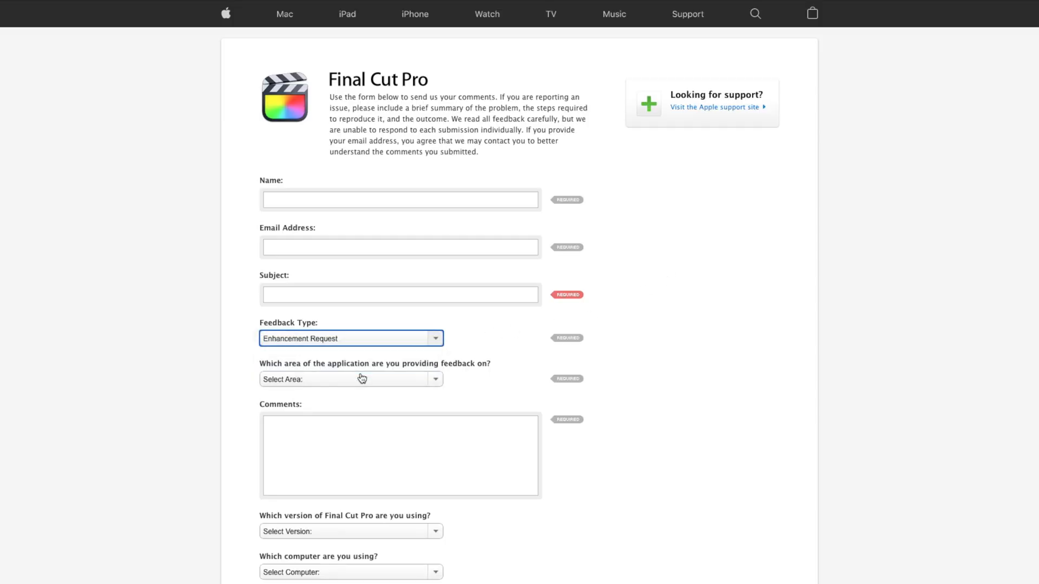
pyautogui.click(351, 379)
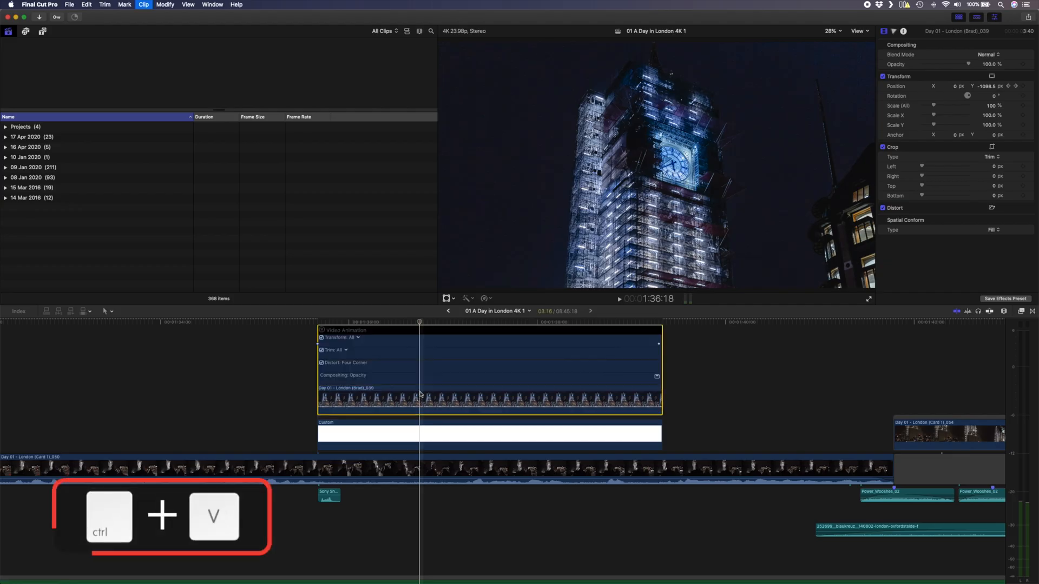
# Paste animation, select the Bruges clip, and reshape its scale keyframe curve.
pyautogui.click(344, 337)
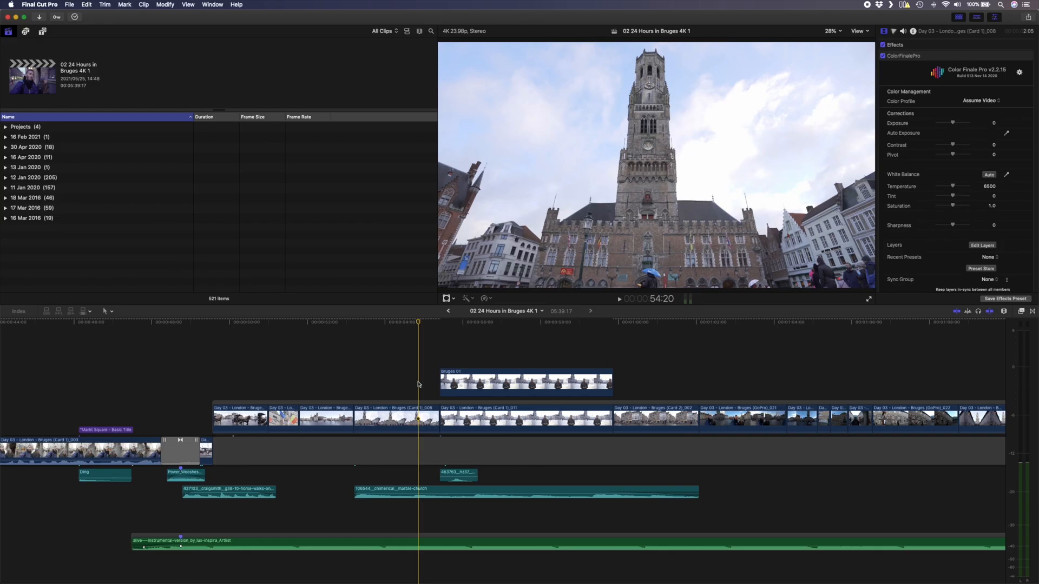
pyautogui.click(396, 417)
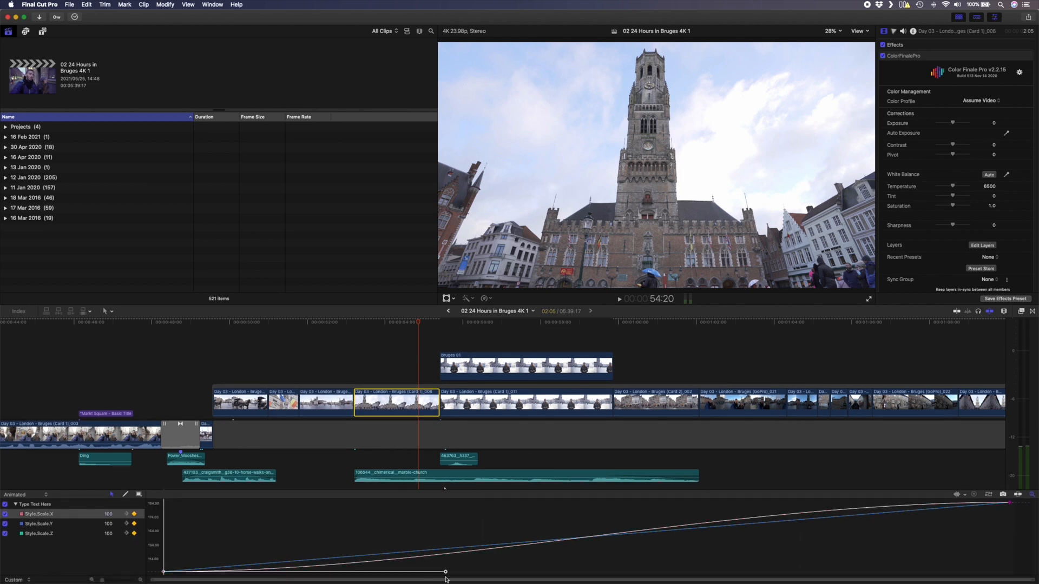
pyautogui.moveTo(446, 571); pyautogui.dragTo(445, 529)
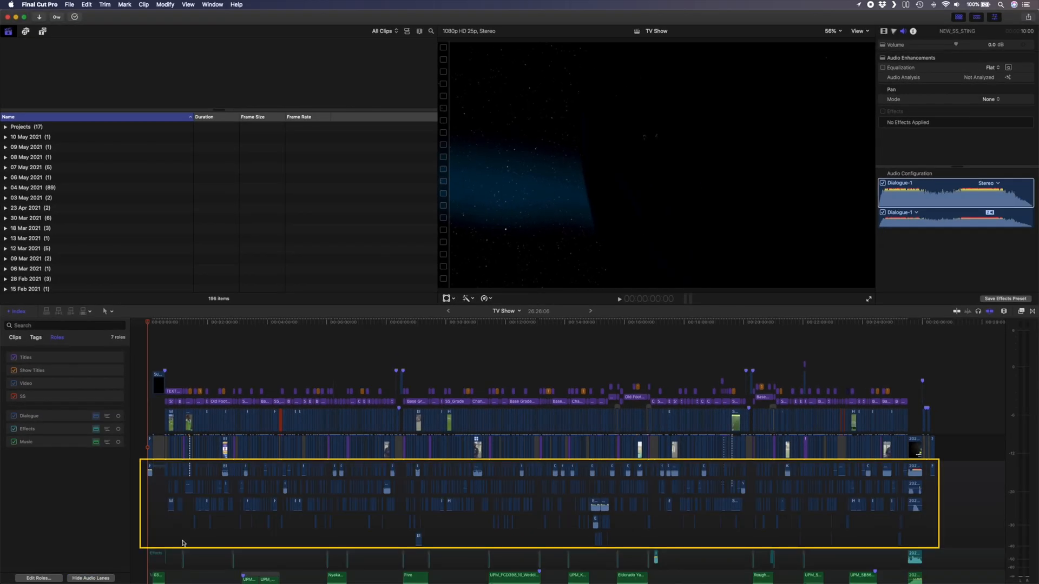
# Scroll and adjust a control in the Final Mix tracks mixer for dialogue, effects and music.
pyautogui.scroll(-3)
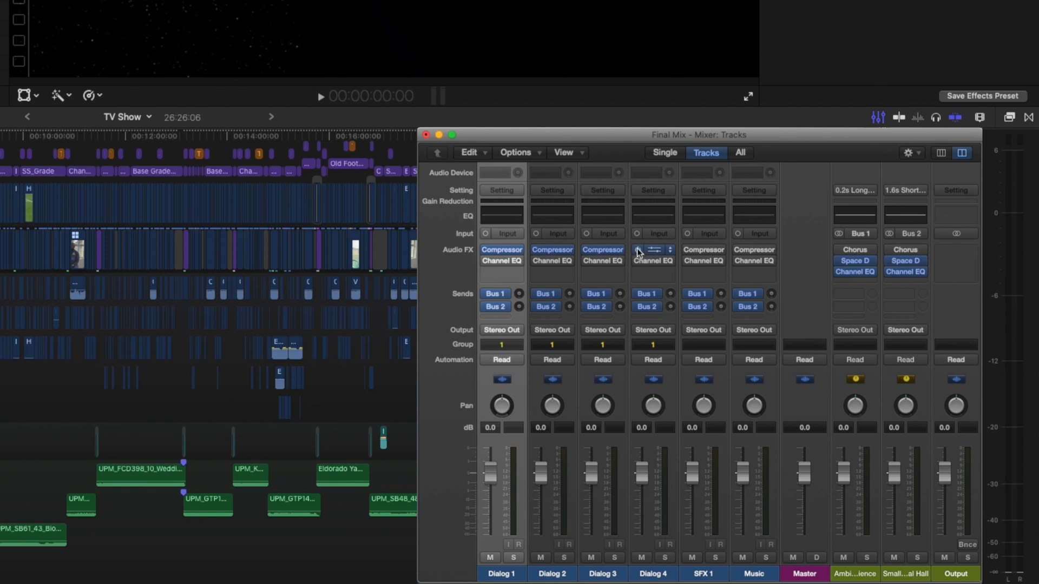
pyautogui.moveTo(692, 474); pyautogui.dragTo(693, 484)
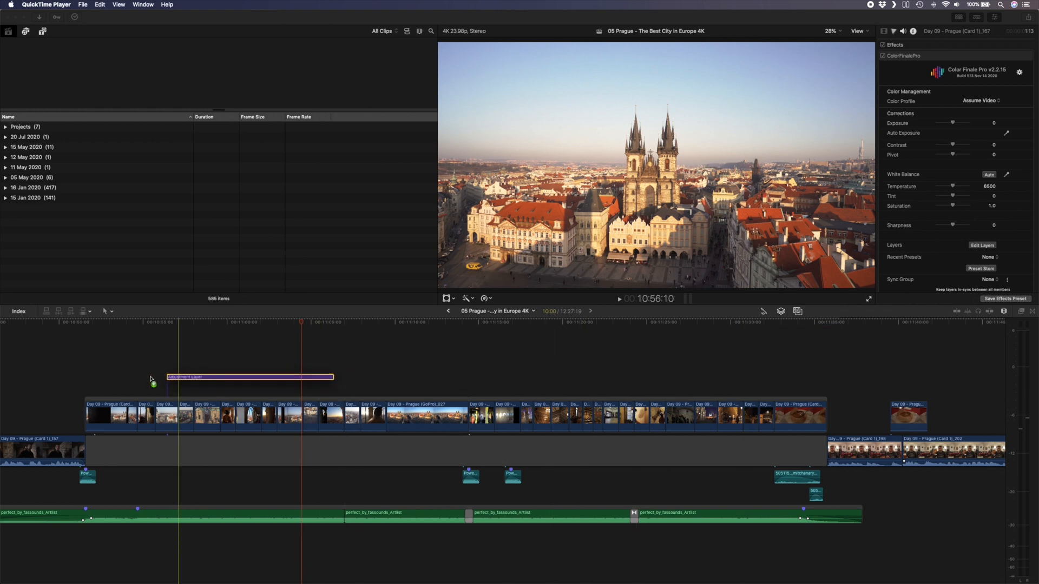
# Drag an Adjustment Layer from the browser above the Prague clips on the storyline.
pyautogui.moveTo(333, 378); pyautogui.dragTo(790, 389)
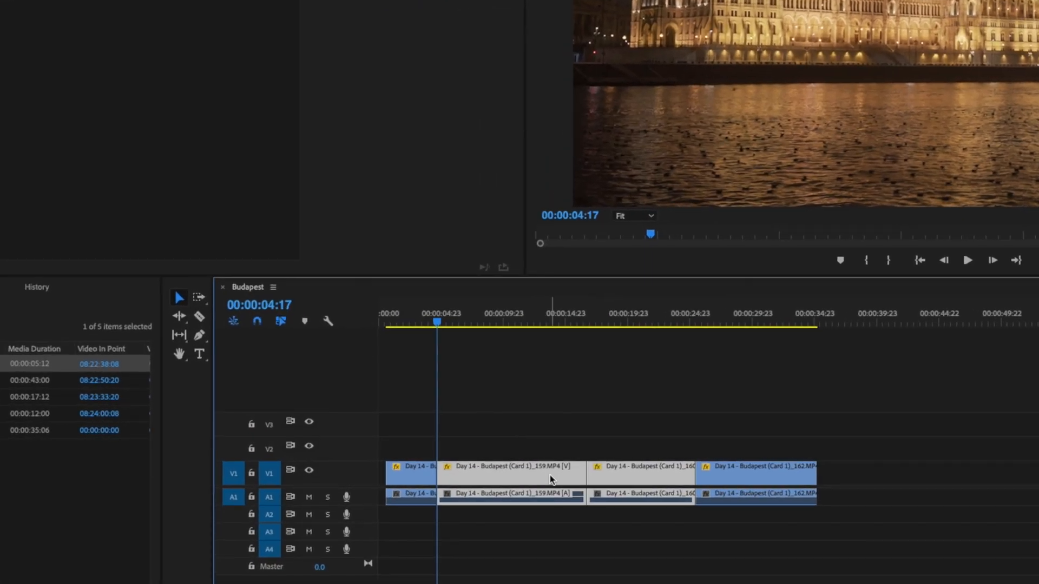
# Replace the Budapest clip with an After Effects composition from its context menu.
pyautogui.rightClick(549, 477)
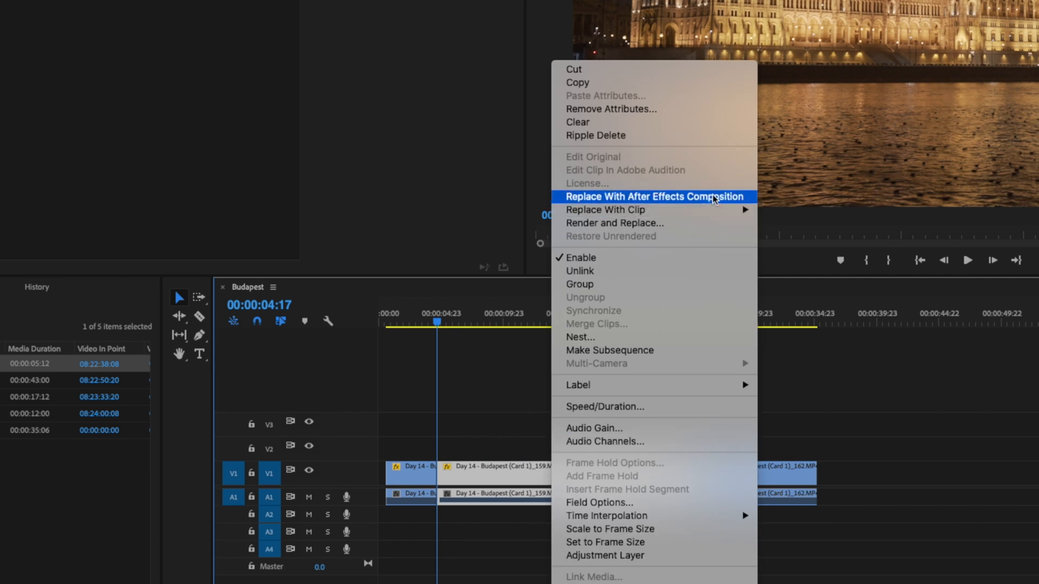
pyautogui.click(652, 196)
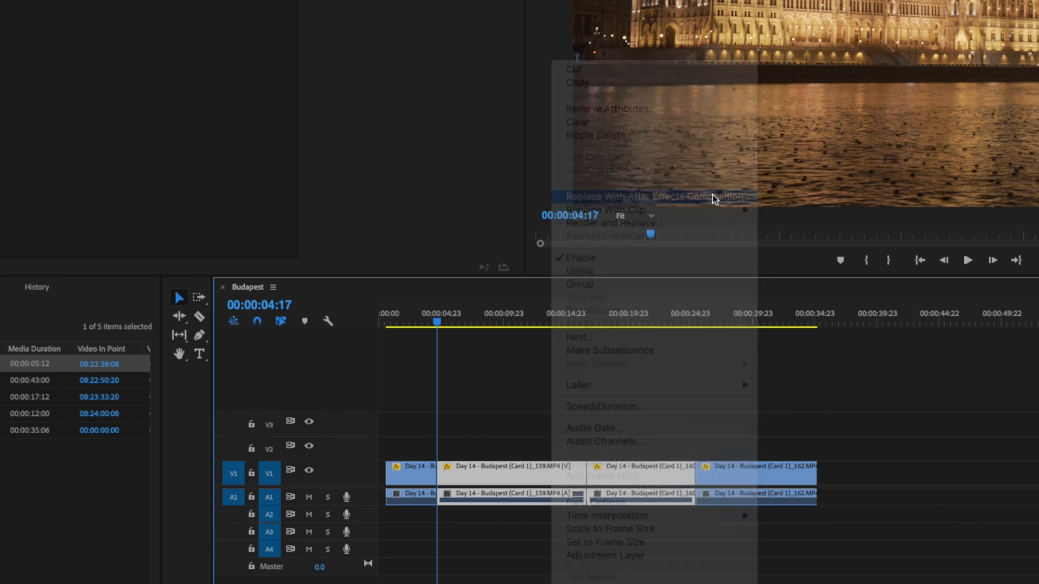
pyautogui.click(649, 197)
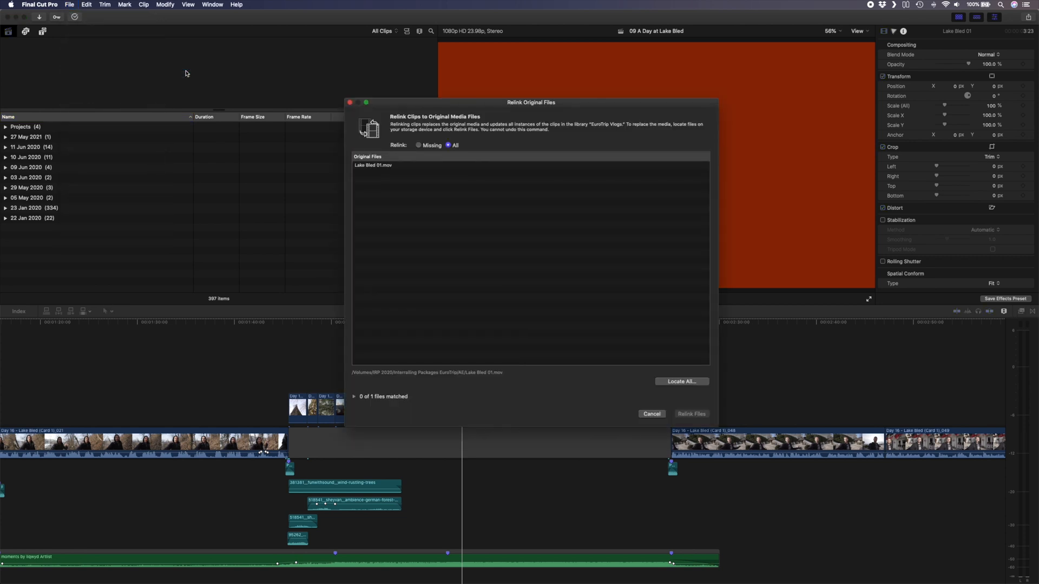
# Locate Lake Bled 01.mov for relinking, choose it, and dismiss the relink-failure alert.
pyautogui.click(682, 380)
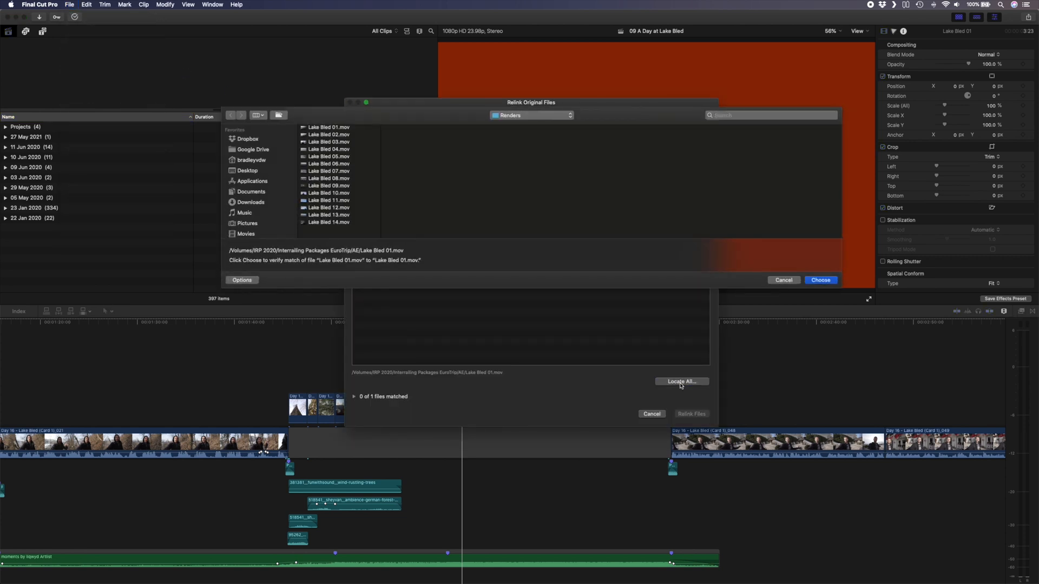
pyautogui.click(329, 127)
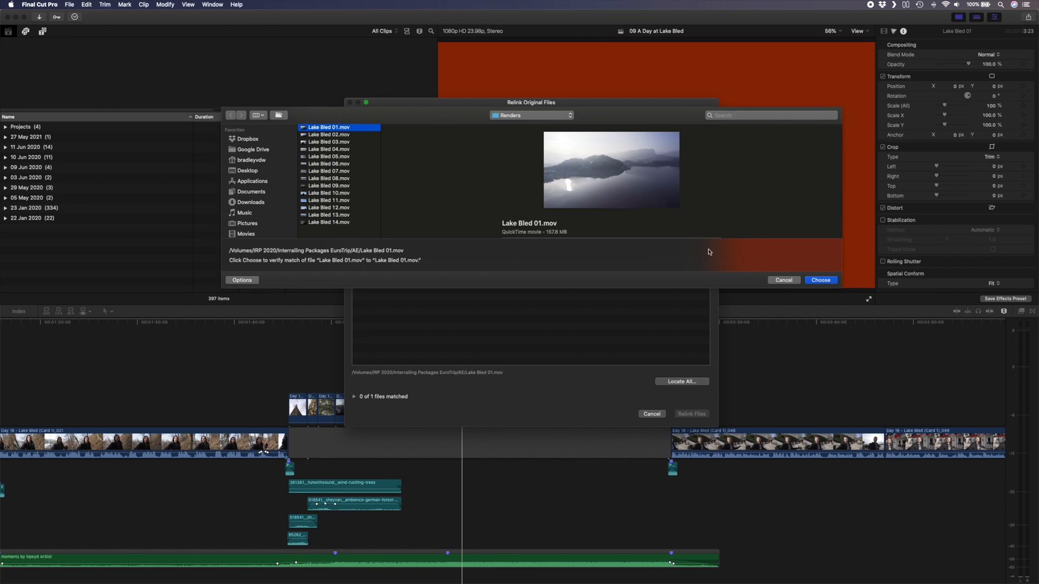
pyautogui.click(820, 279)
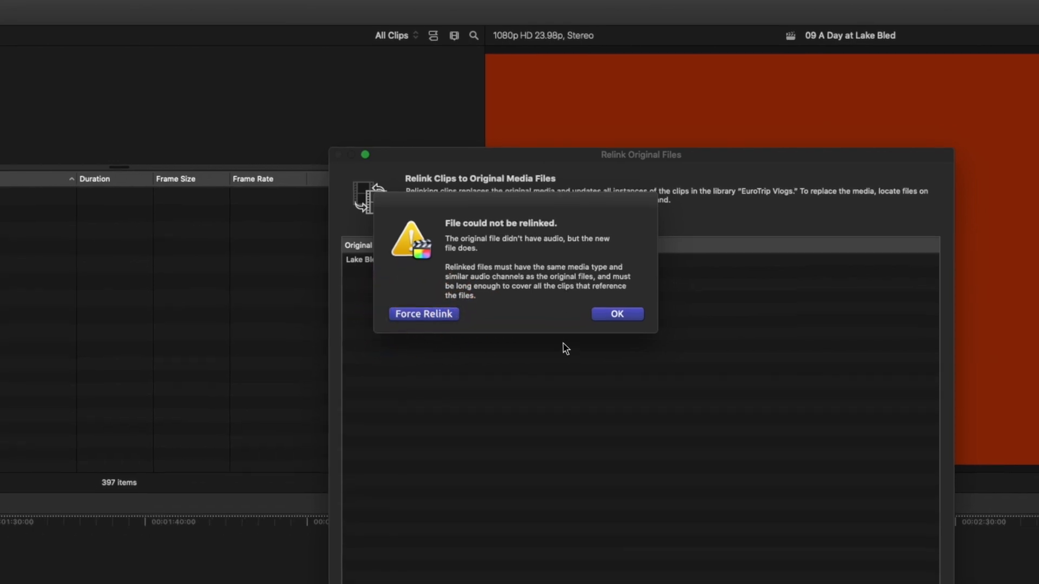
pyautogui.click(616, 314)
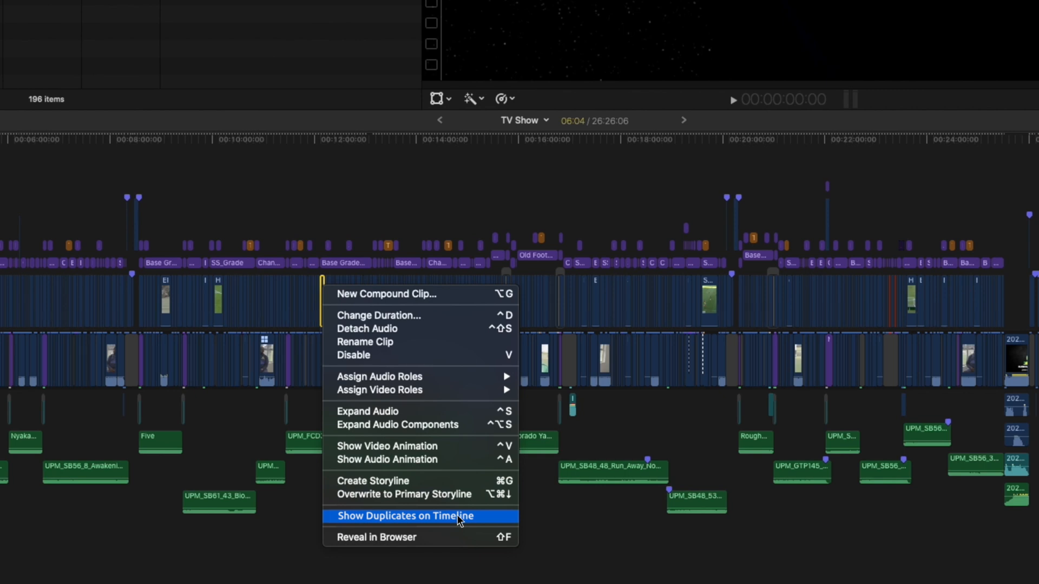
# Choose Show Duplicates on Timeline for the selected clip.
pyautogui.click(404, 516)
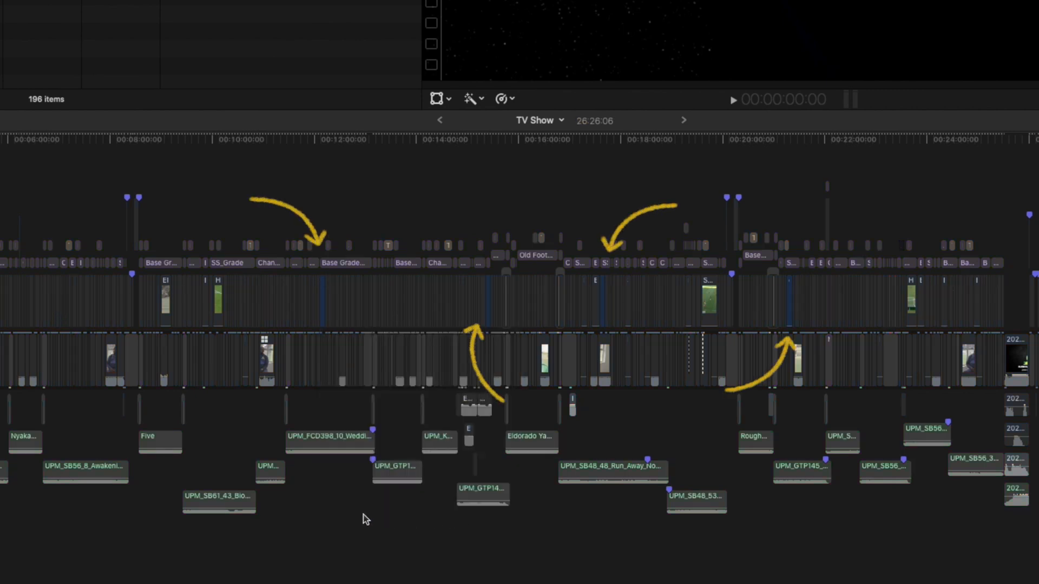
# Type 'I wa' into the Comments field.
pyautogui.write('I wa')
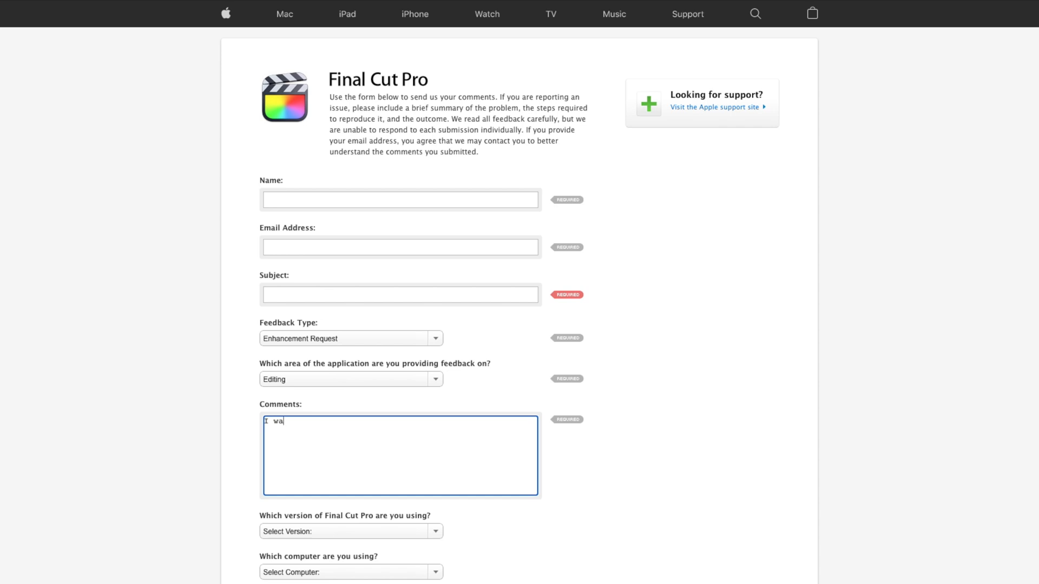